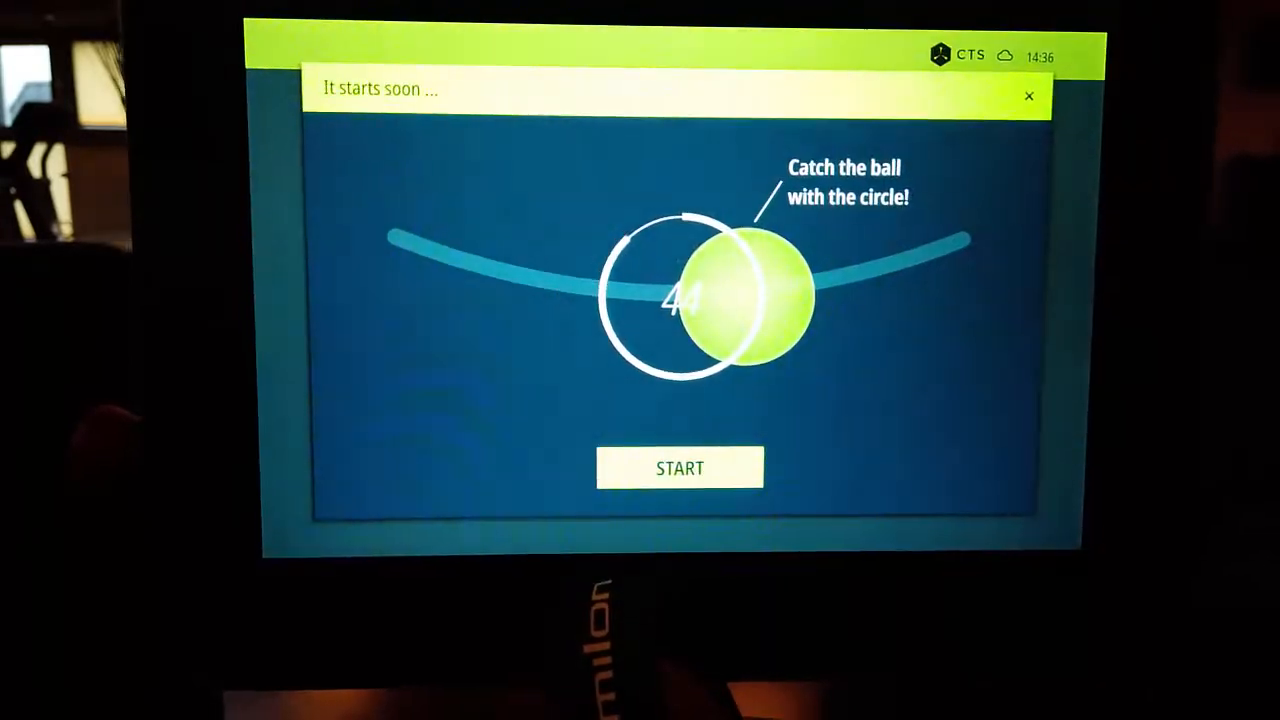
Close the 'It starts soon' ball-catching game to reach milon setup's display settings
left_click(680, 468)
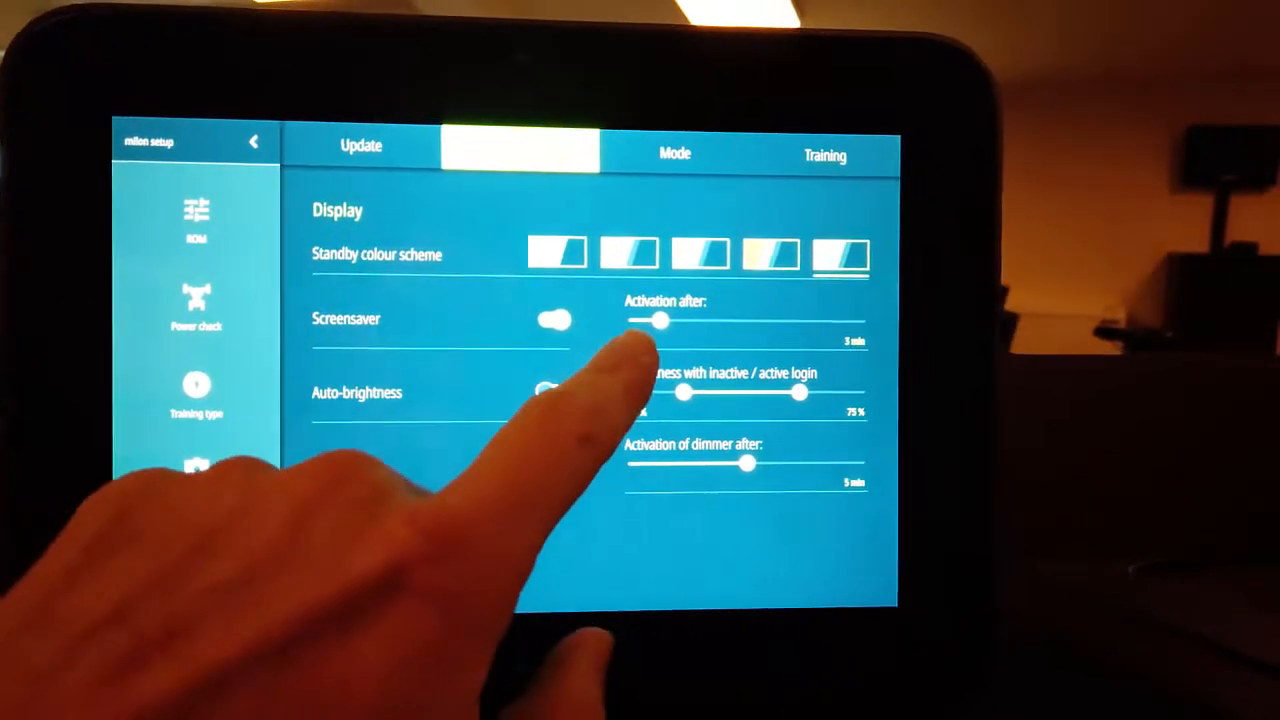
Review Display settings: standby colour scheme, screensaver slider and auto-brightness toggle
left_click(538, 394)
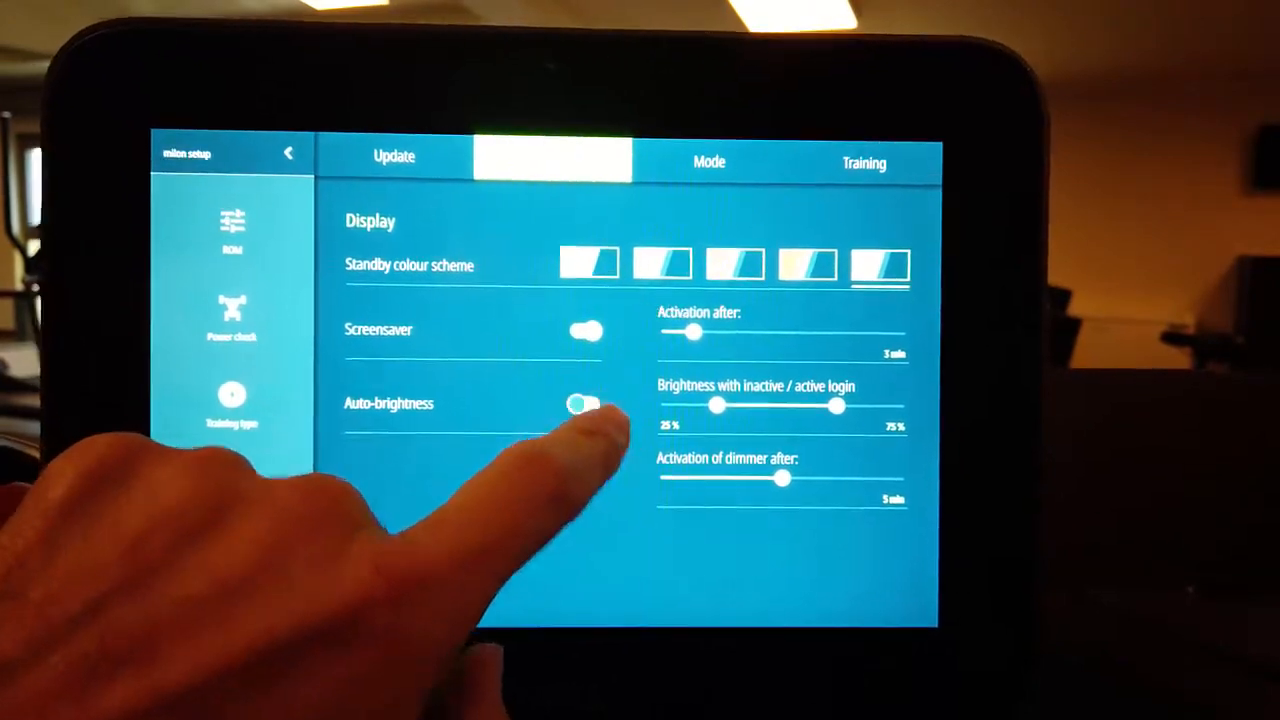
left_click(585, 403)
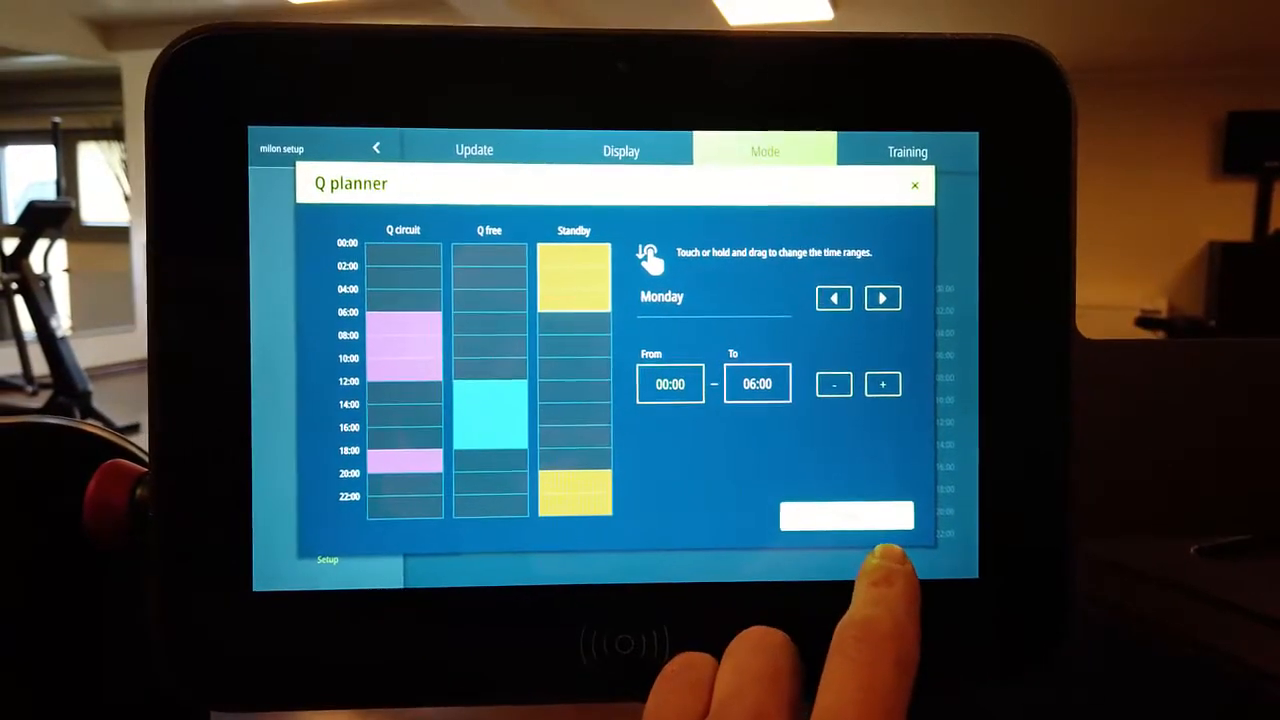
Save the Q planner schedule with Monday standby set 00:00–06:00
left_click(912, 185)
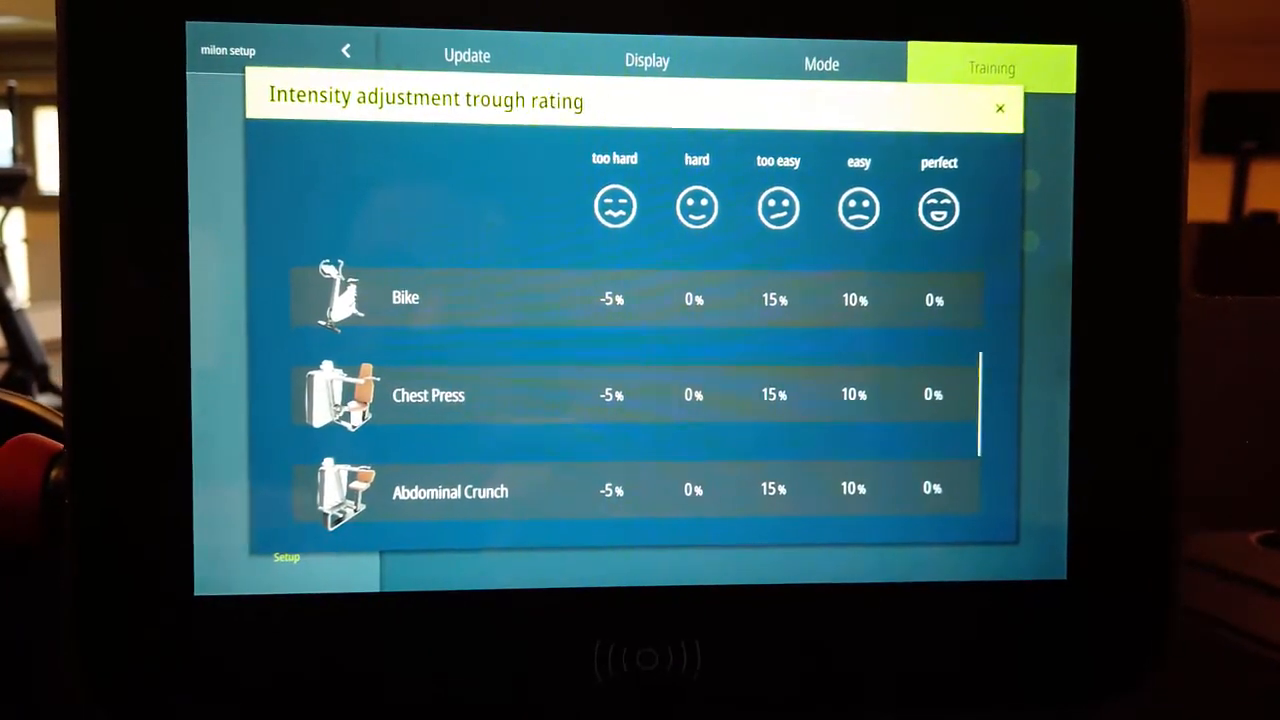
Close the intensity adjustment by rating overview for Bike, Chest Press and Abdominal Crunch
left_click(999, 108)
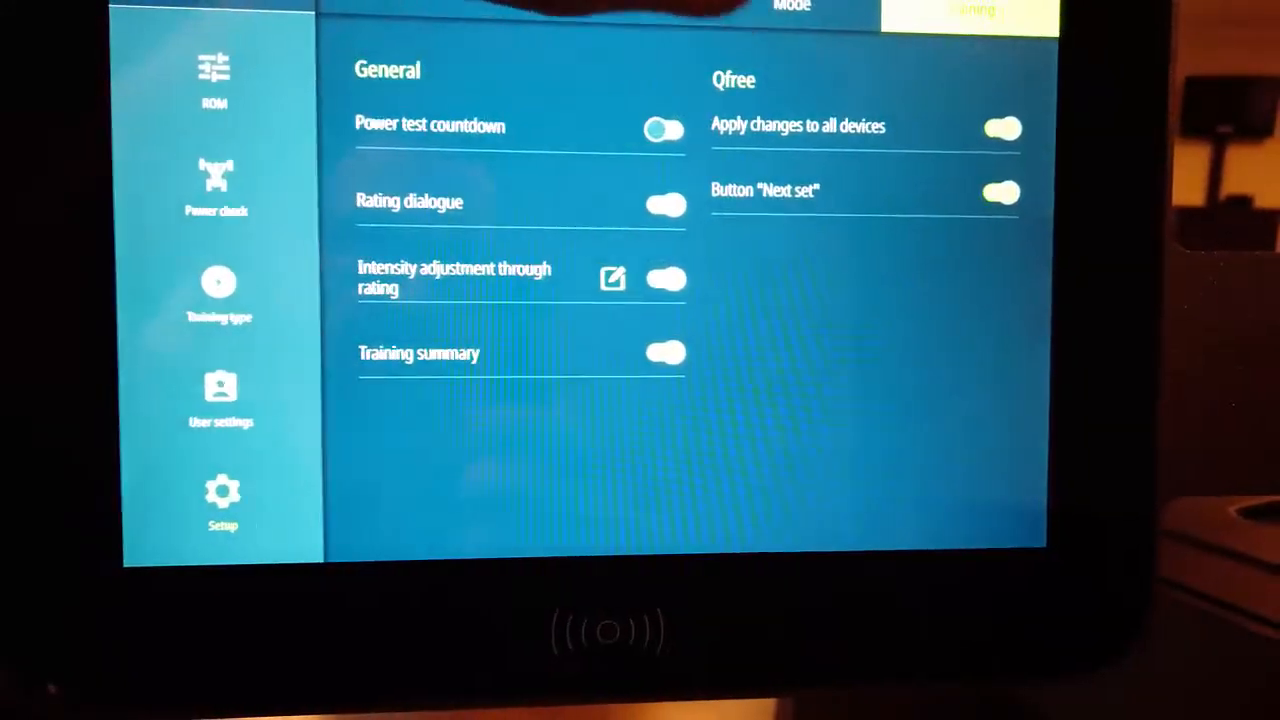